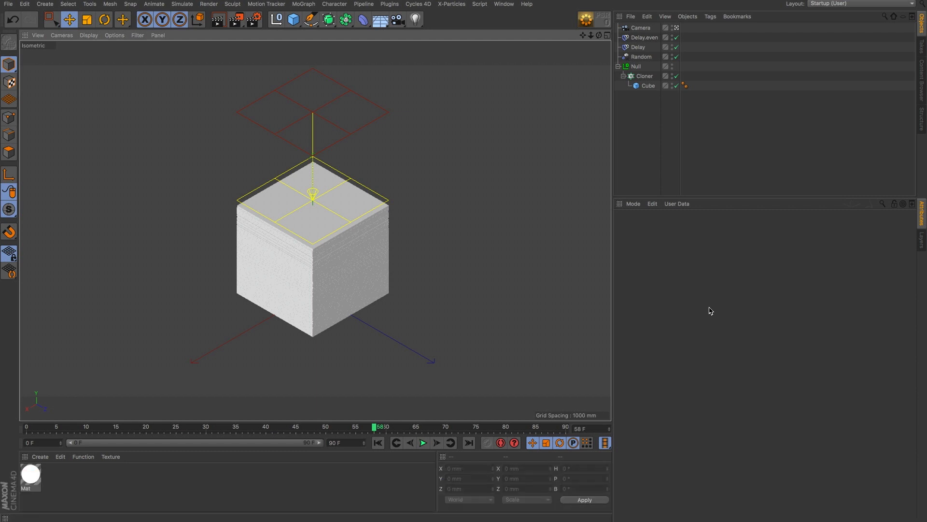
Play the scattered cards assembling into a cube, then disable the Delay effector
left_click(423, 442)
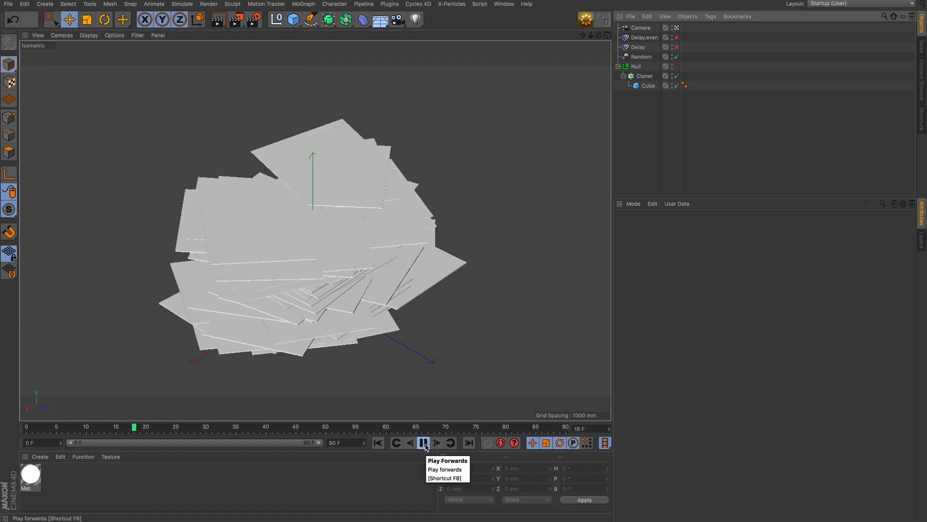
left_click(424, 443)
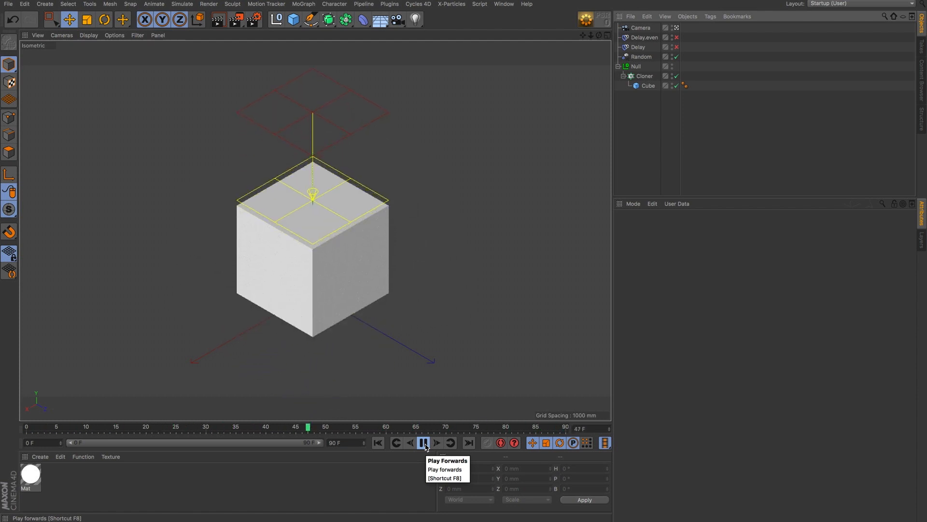
left_click(424, 442)
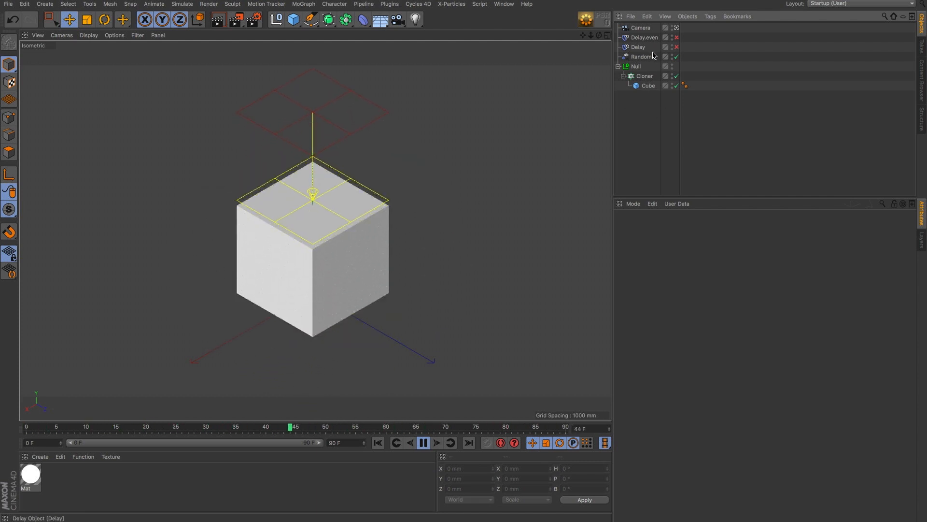
Inspect the Random effector, re-enable Delay, rewind and replay the cards flying into the cube
left_click(642, 56)
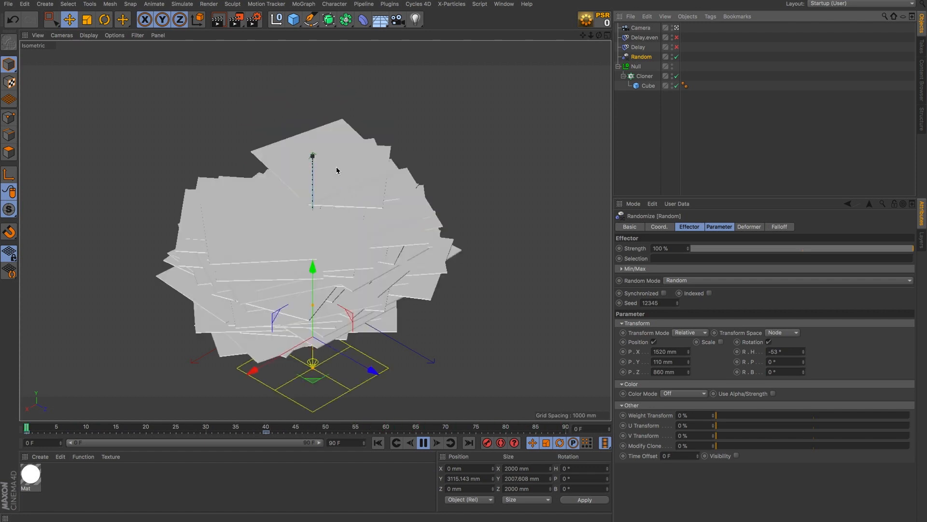
left_click(423, 443)
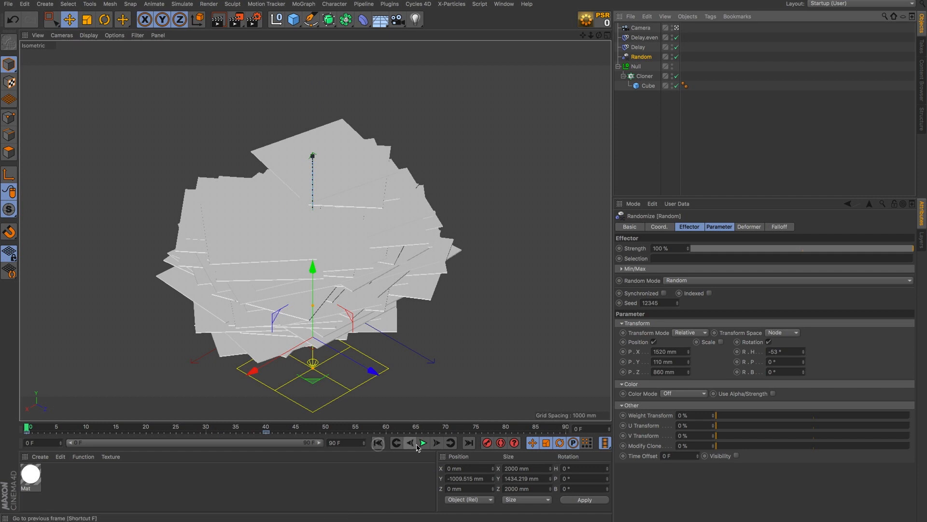
left_click(423, 443)
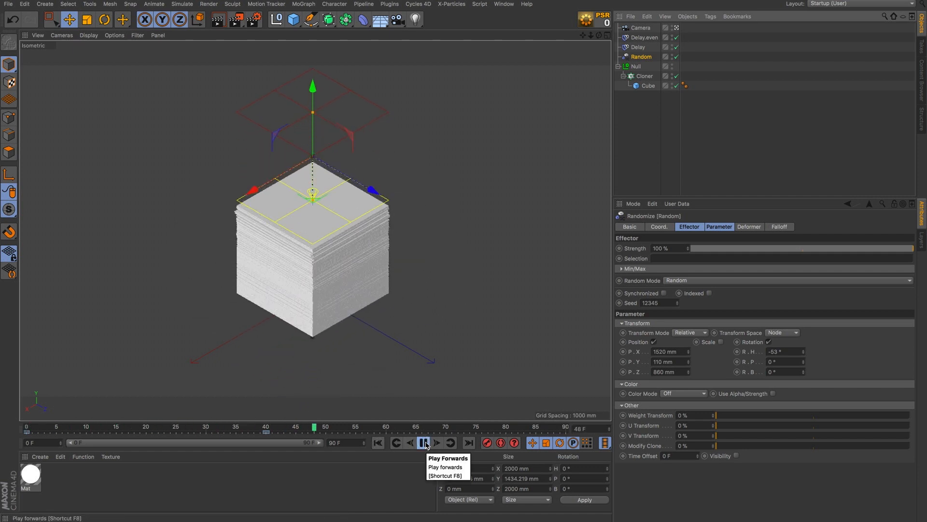
left_click(425, 443)
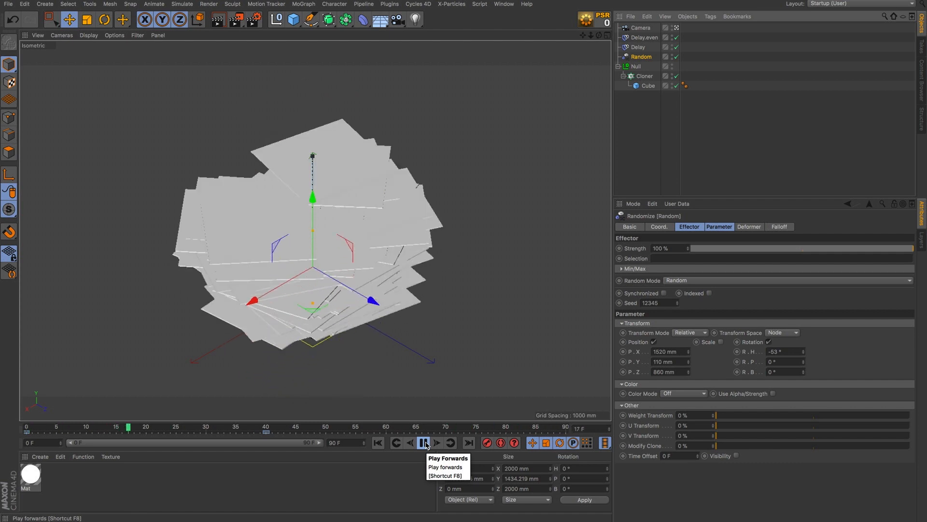
left_click(425, 443)
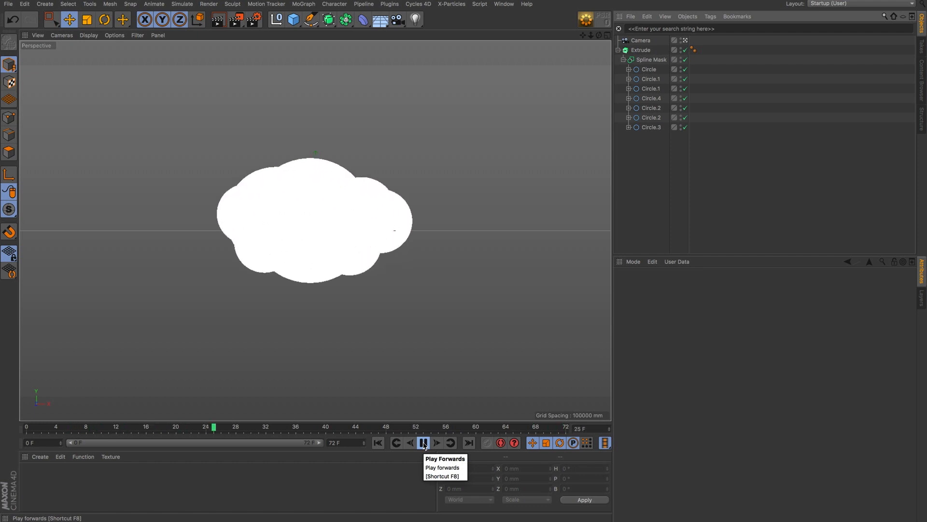
left_click(425, 443)
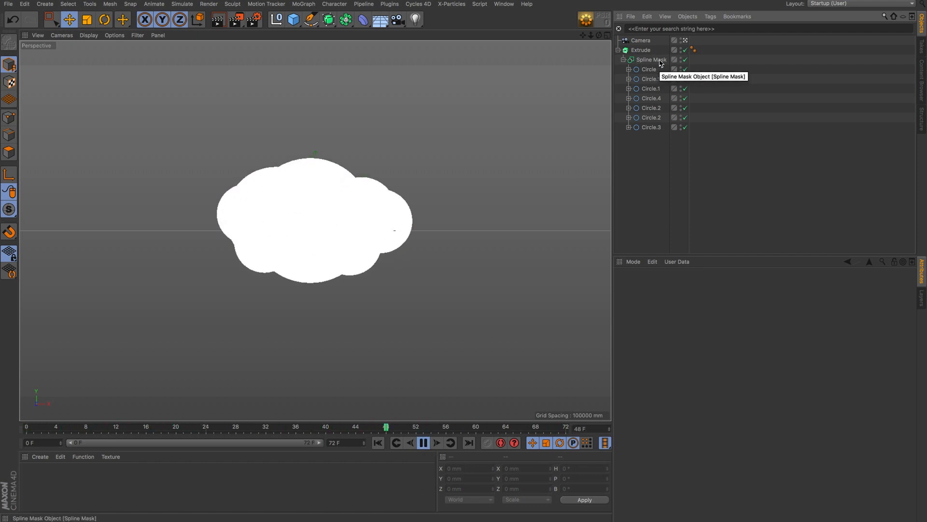
left_click(651, 59)
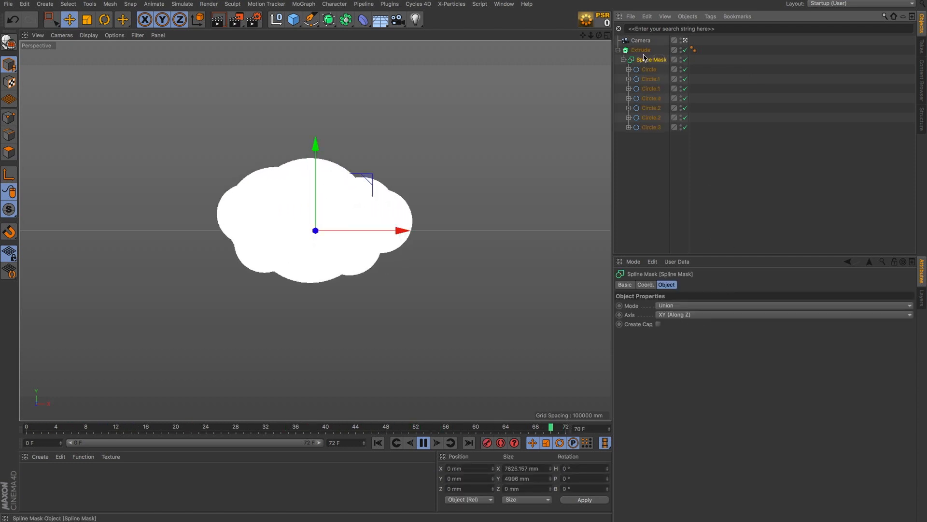
left_click(641, 49)
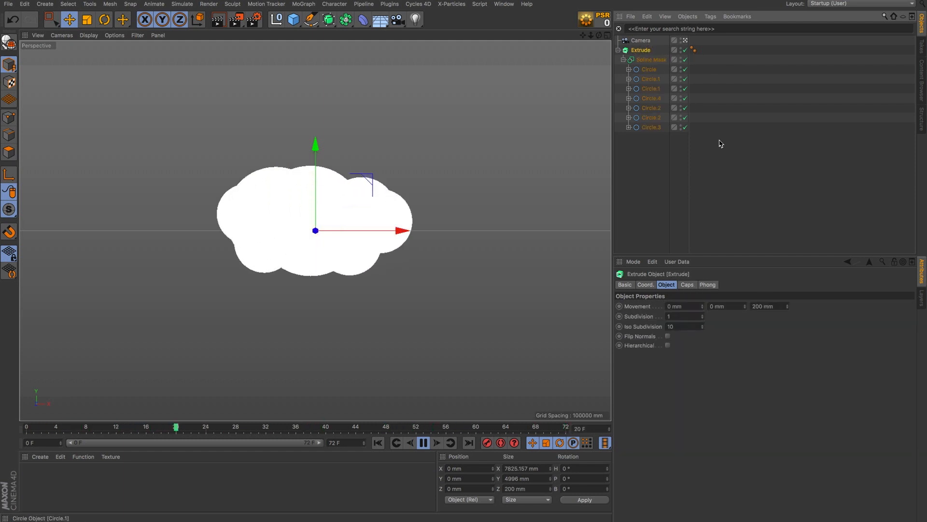
mouse_move(423, 443)
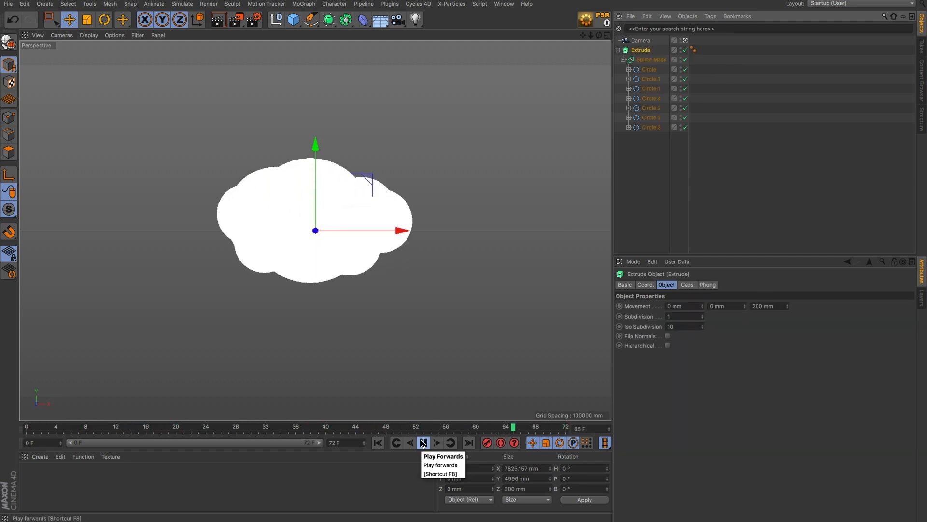
left_click(423, 442)
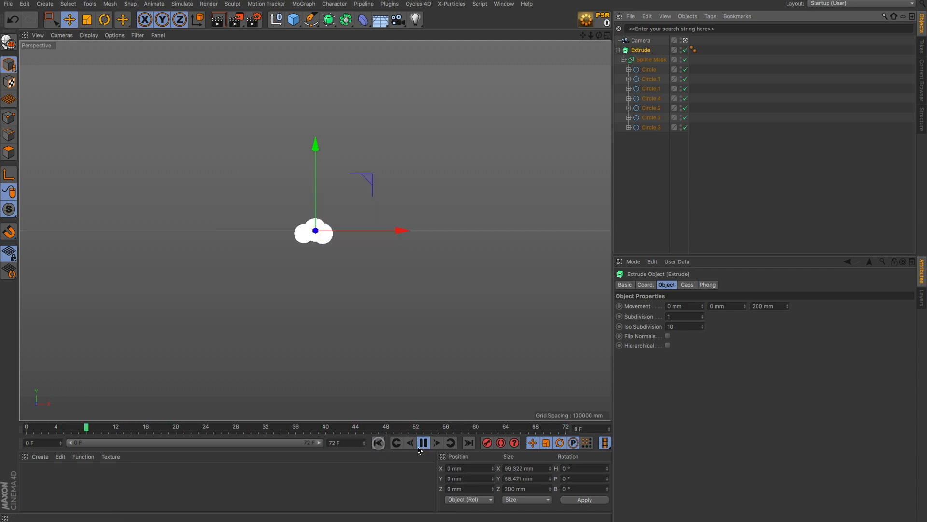
left_click(424, 442)
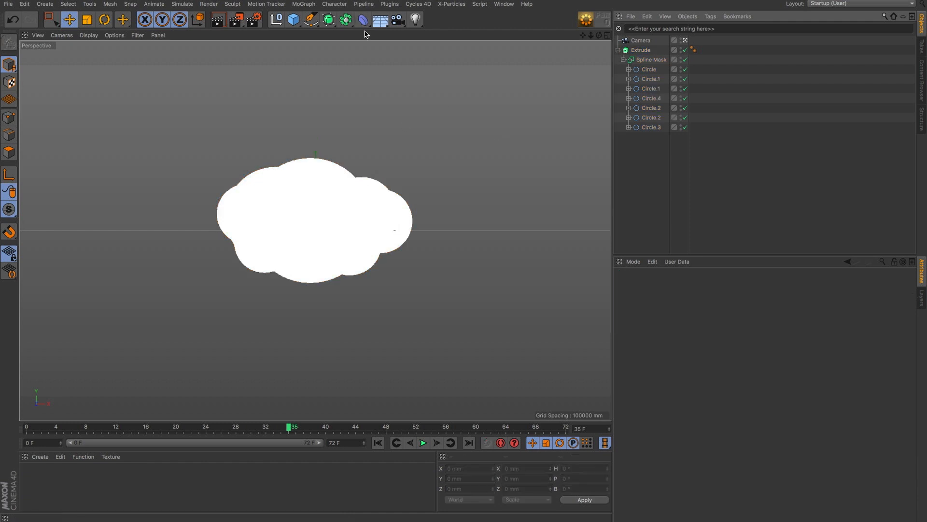
left_click(363, 19)
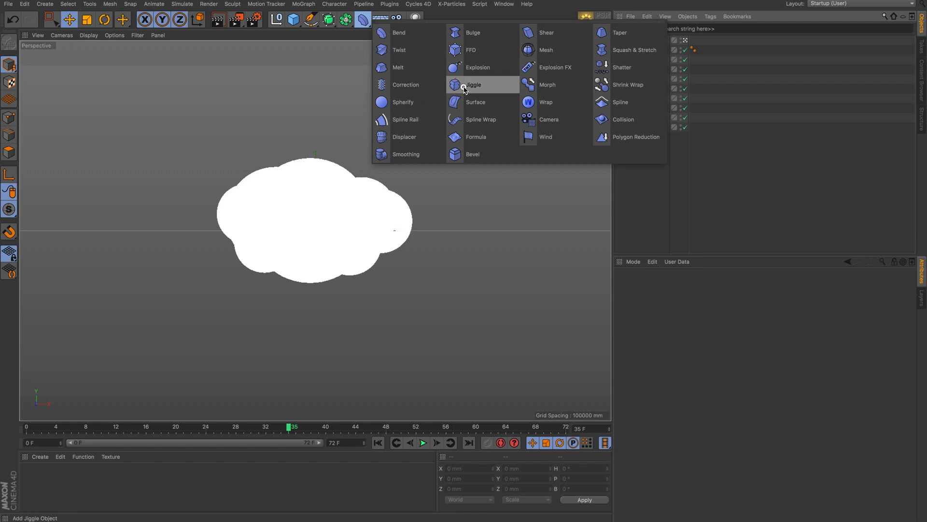
left_click(473, 84)
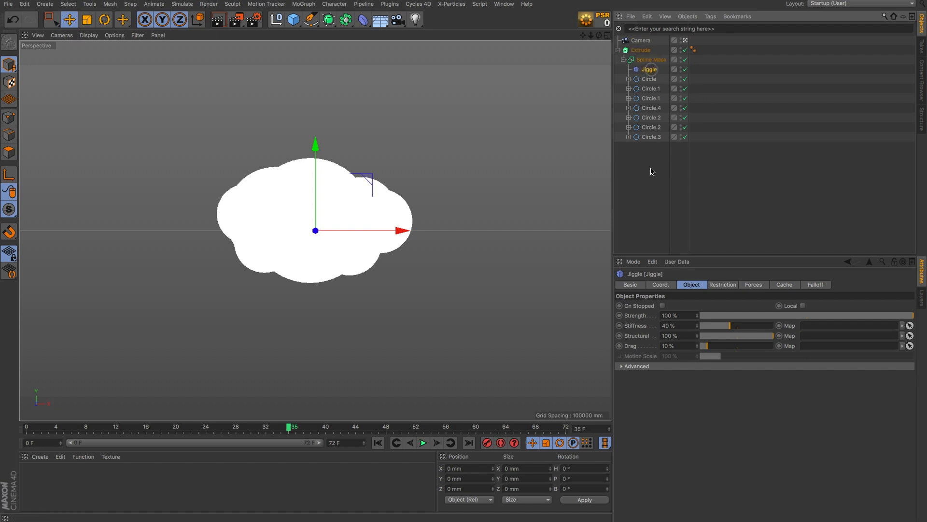
left_click(423, 443)
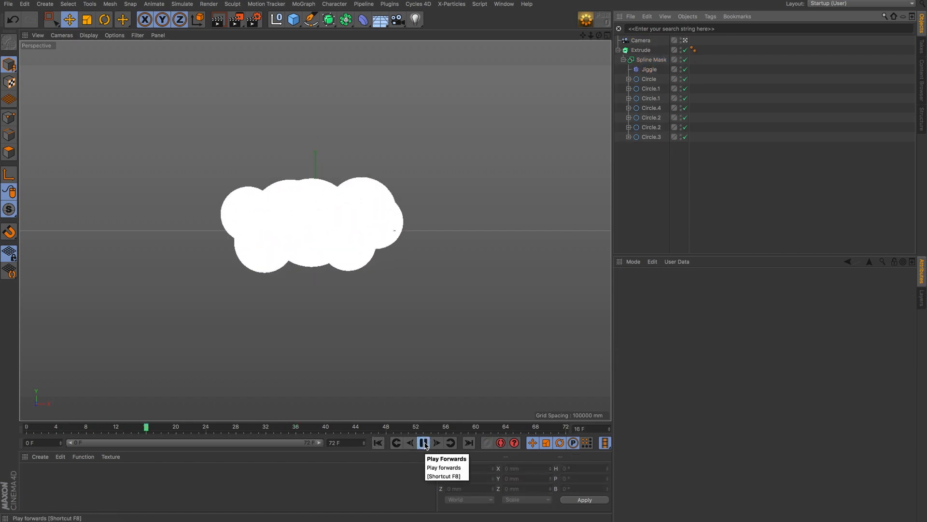
left_click(423, 442)
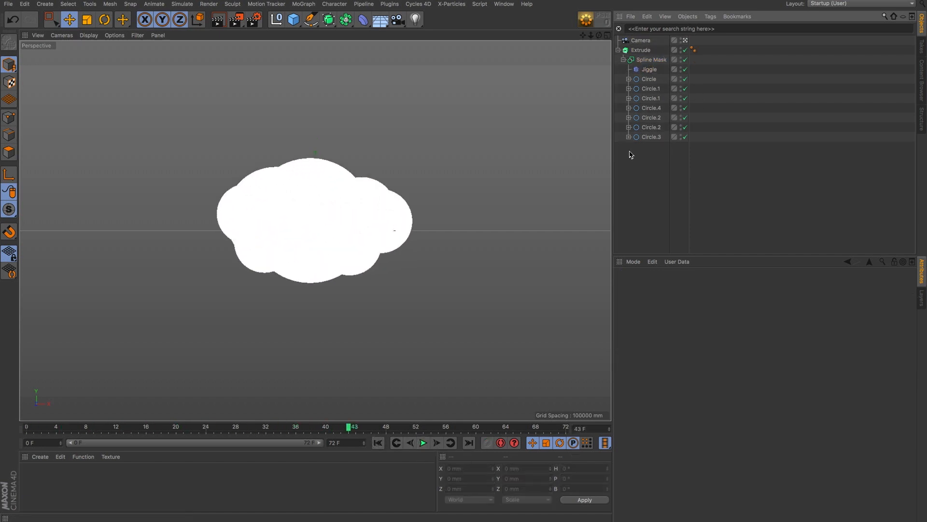
mouse_move(648, 70)
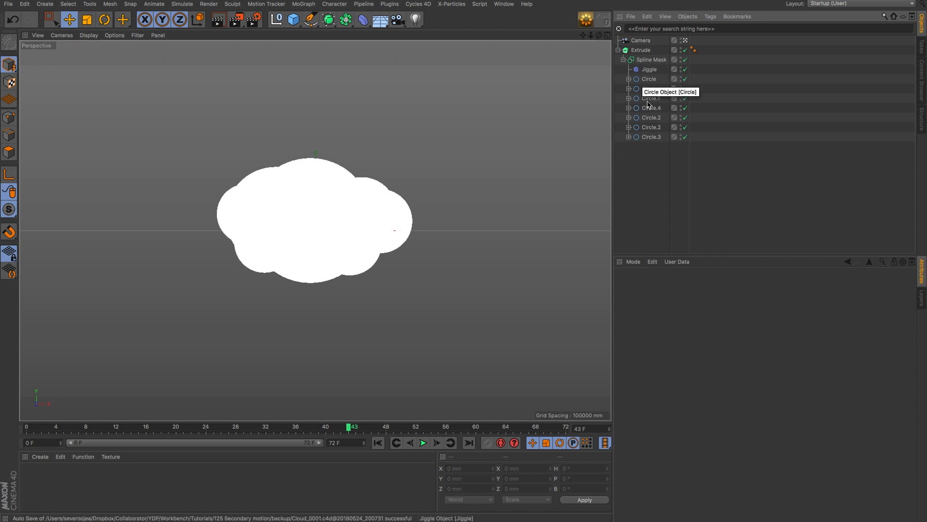
mouse_move(638, 141)
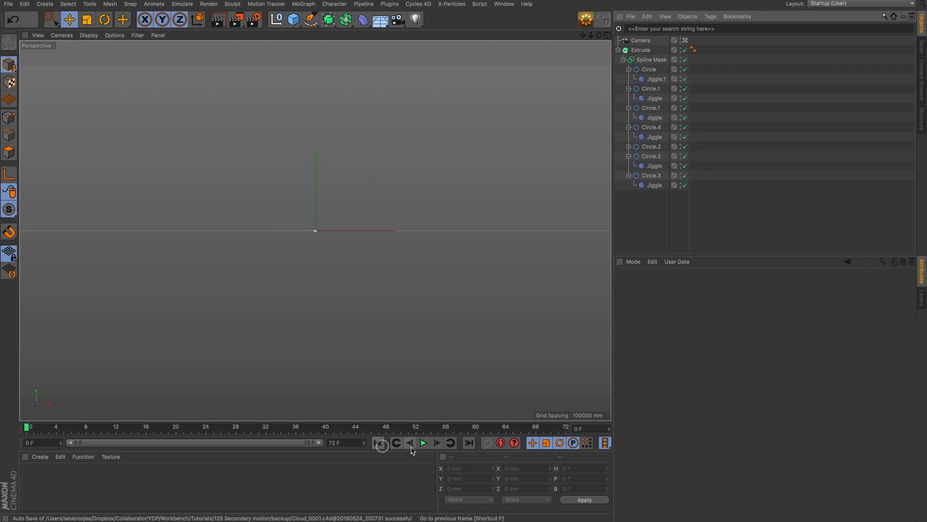
Rewind the cloud animation and select all seven Jiggle deformers together
left_click(423, 443)
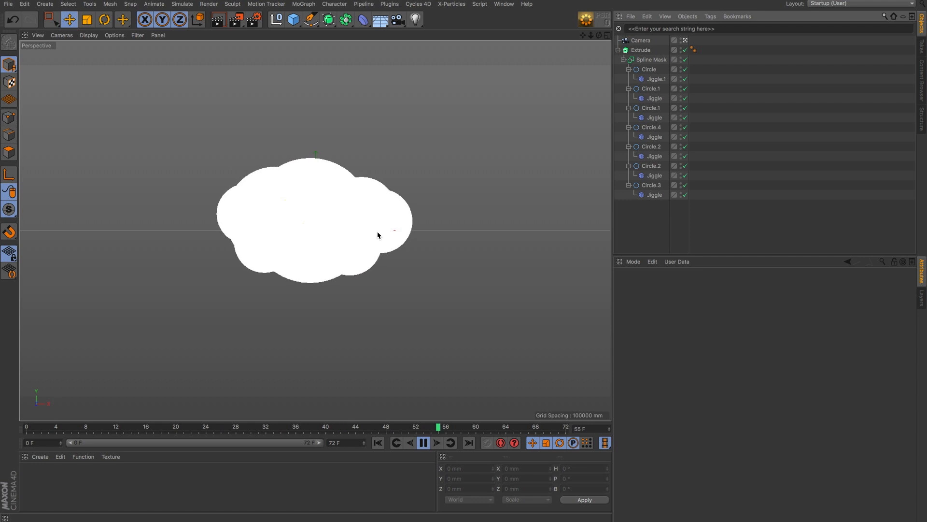
left_click(654, 98)
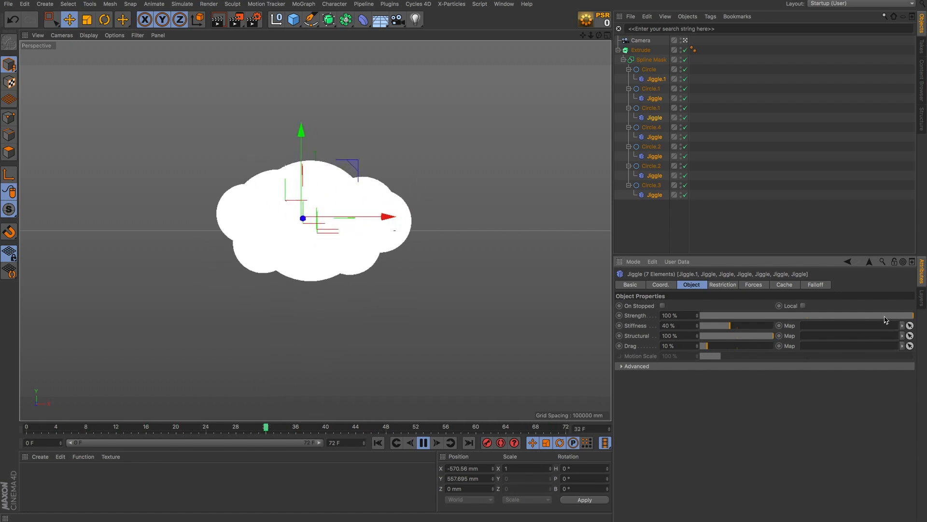
Zero the Jiggle drag and experiment with stiffness, settling on 50%
left_click_drag(911, 315, 787, 314)
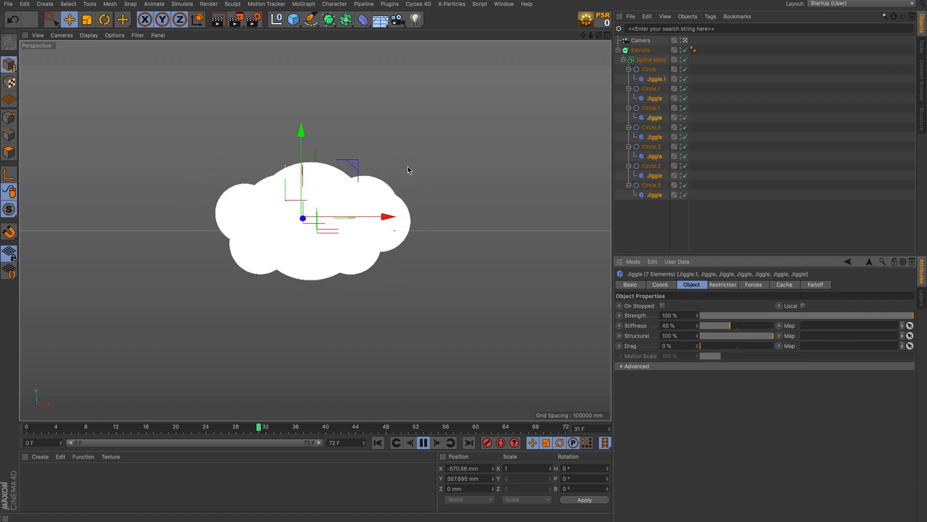
left_click_drag(730, 326, 722, 325)
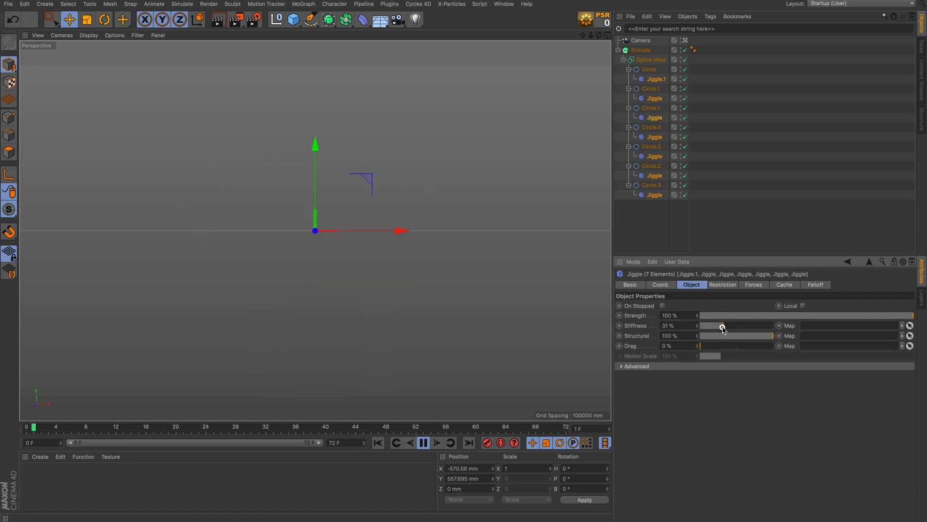
left_click_drag(721, 326, 707, 325)
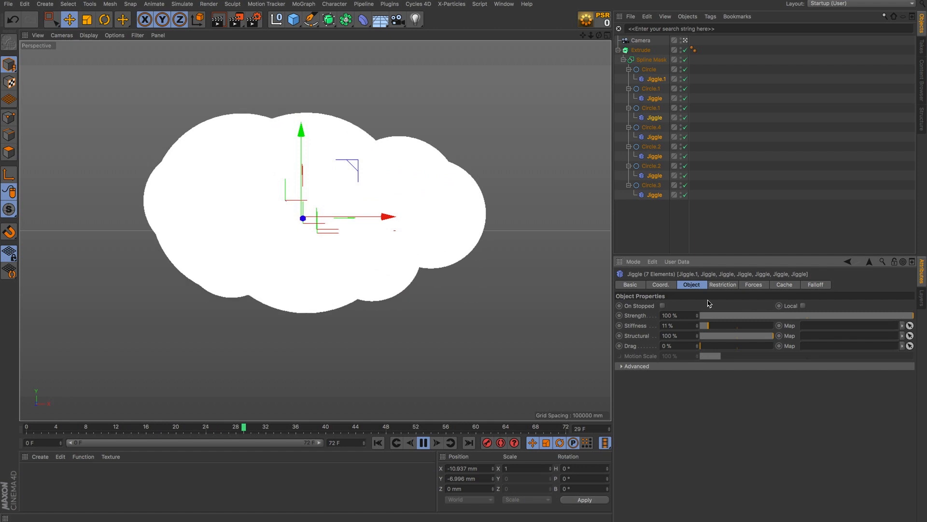
left_click_drag(704, 326, 727, 325)
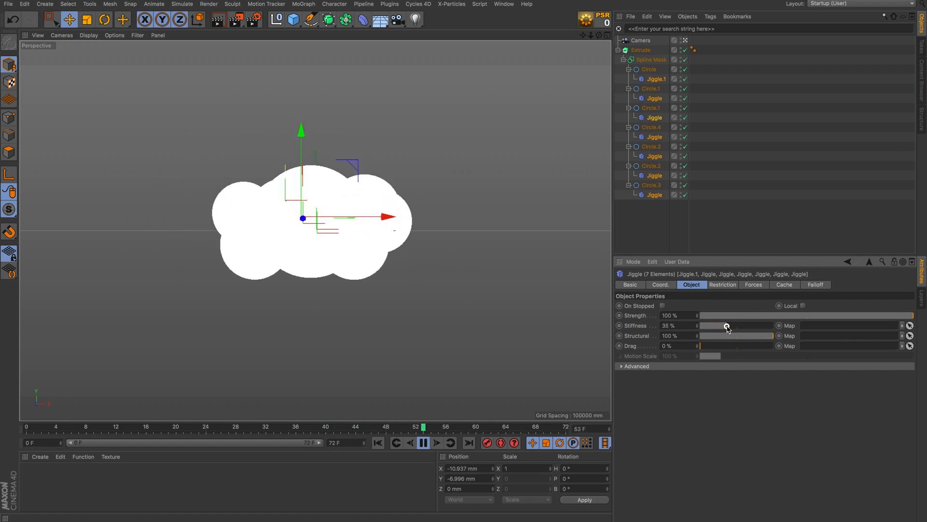
left_click_drag(729, 326, 736, 326)
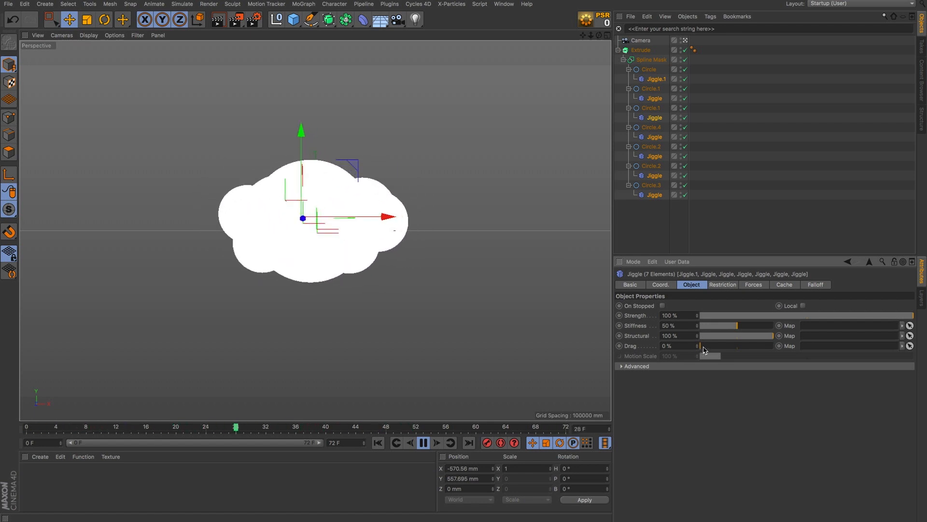
Raise the Jiggle drag to 11% and replay the cloud to check the bounce
left_click_drag(699, 346, 707, 346)
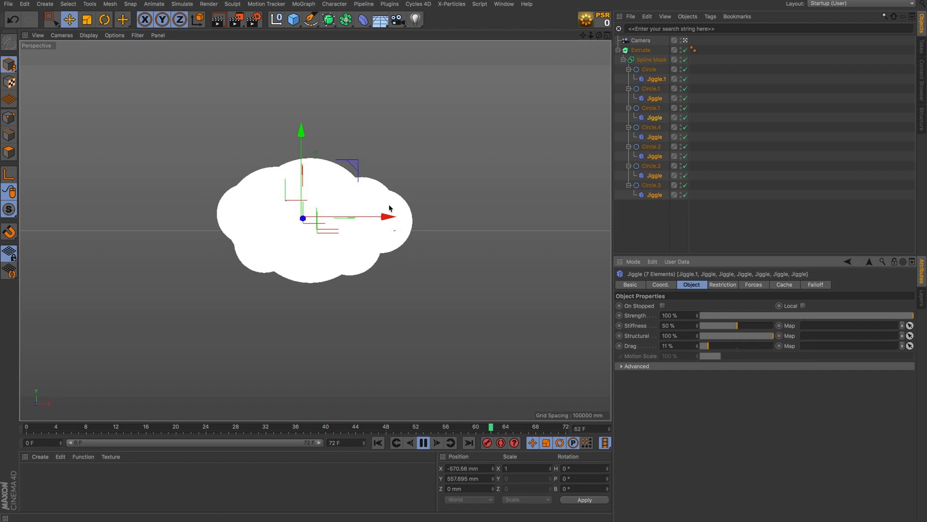
left_click(423, 443)
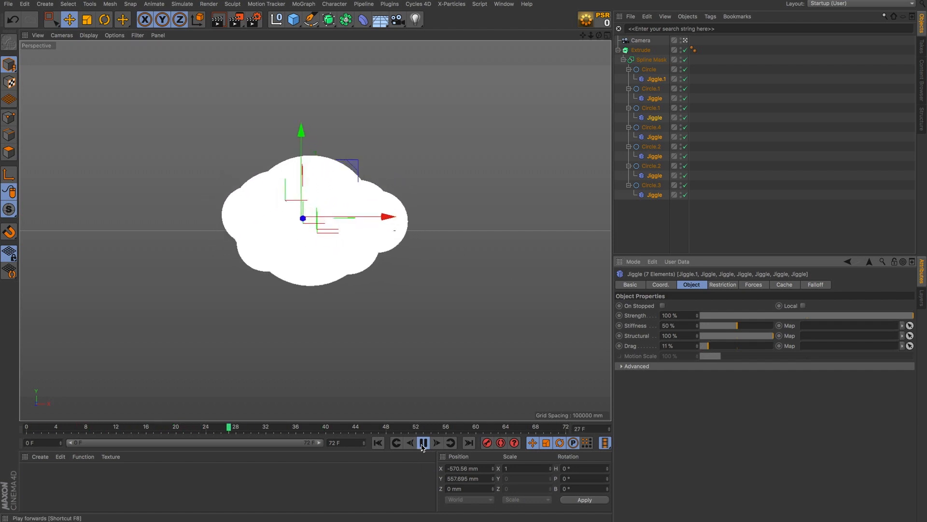
left_click(423, 443)
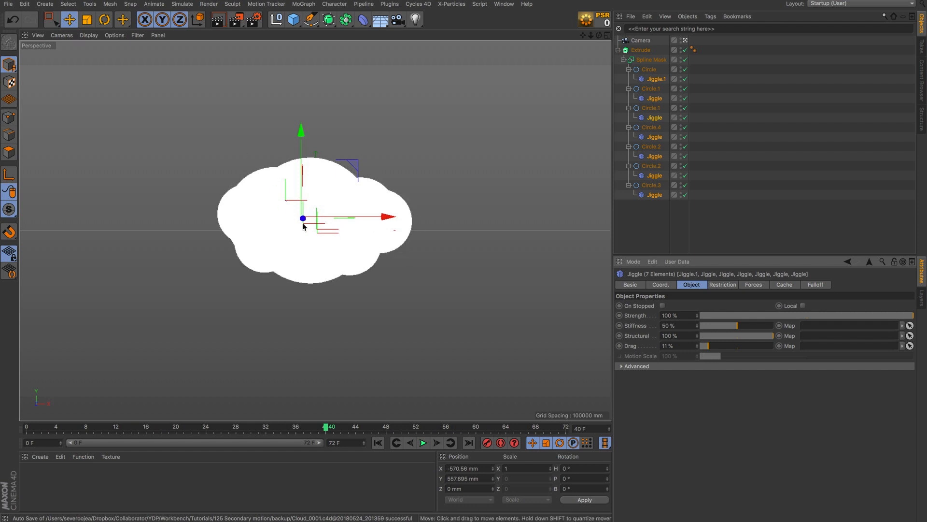
mouse_move(197, 170)
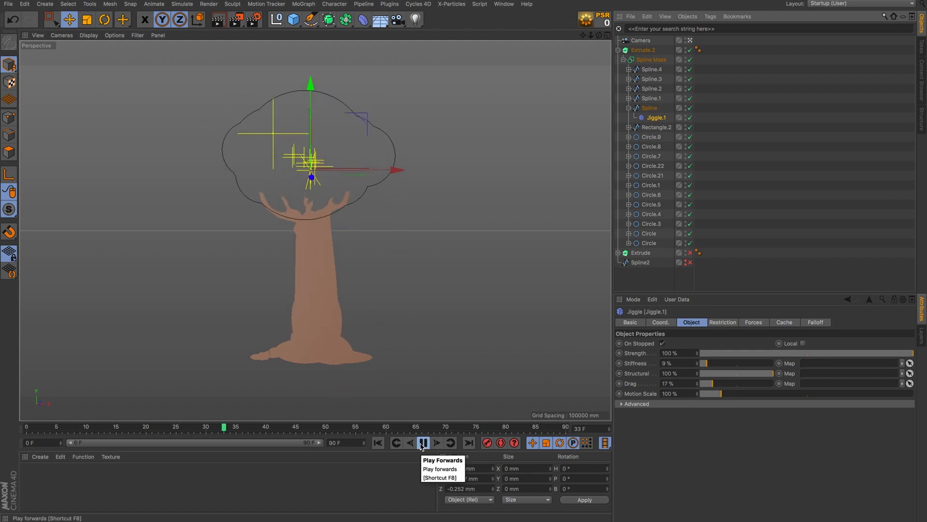
left_click(423, 442)
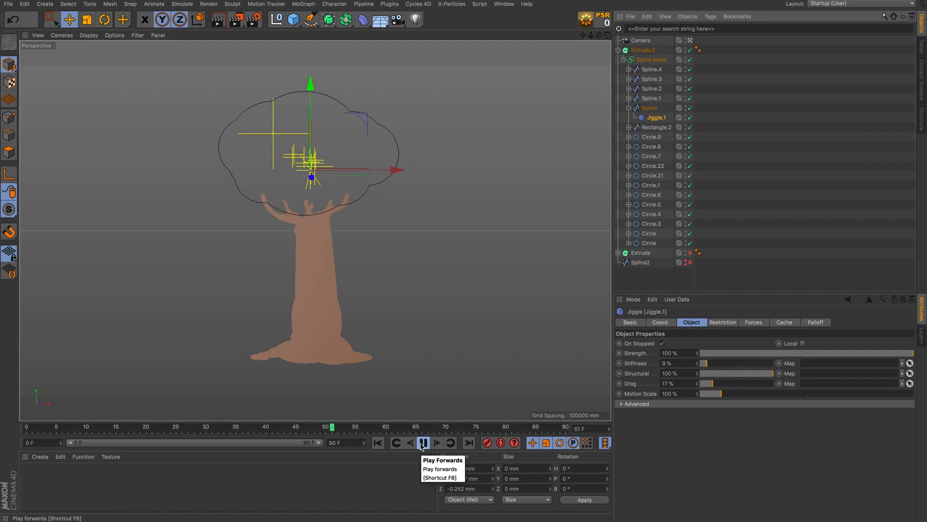
left_click(423, 442)
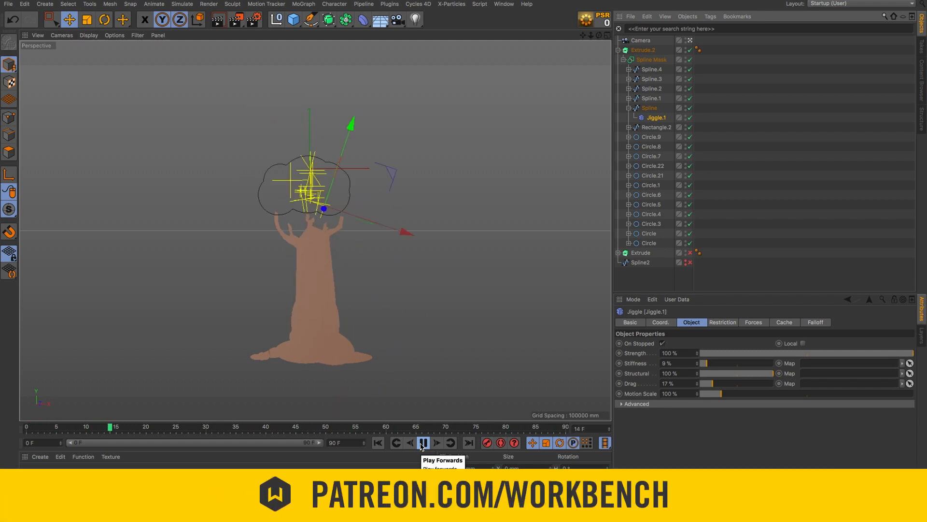
left_click(423, 442)
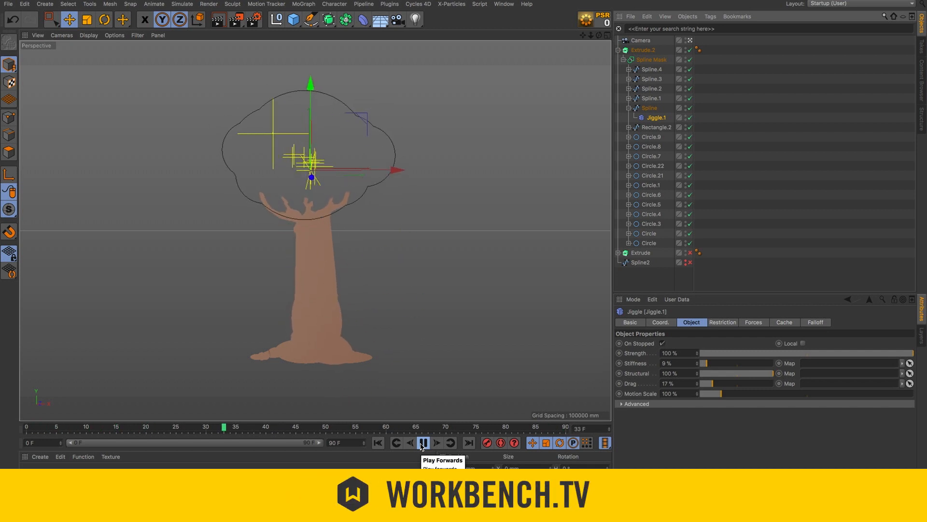
left_click(424, 442)
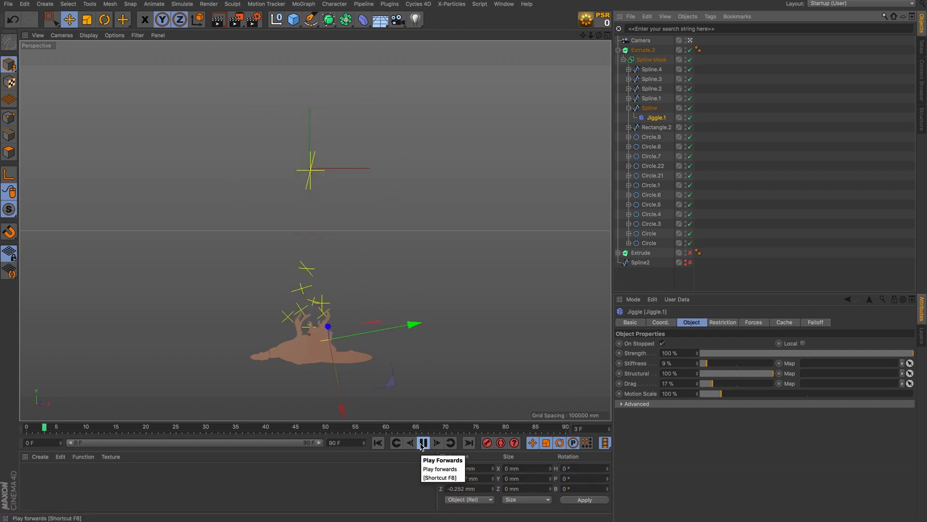